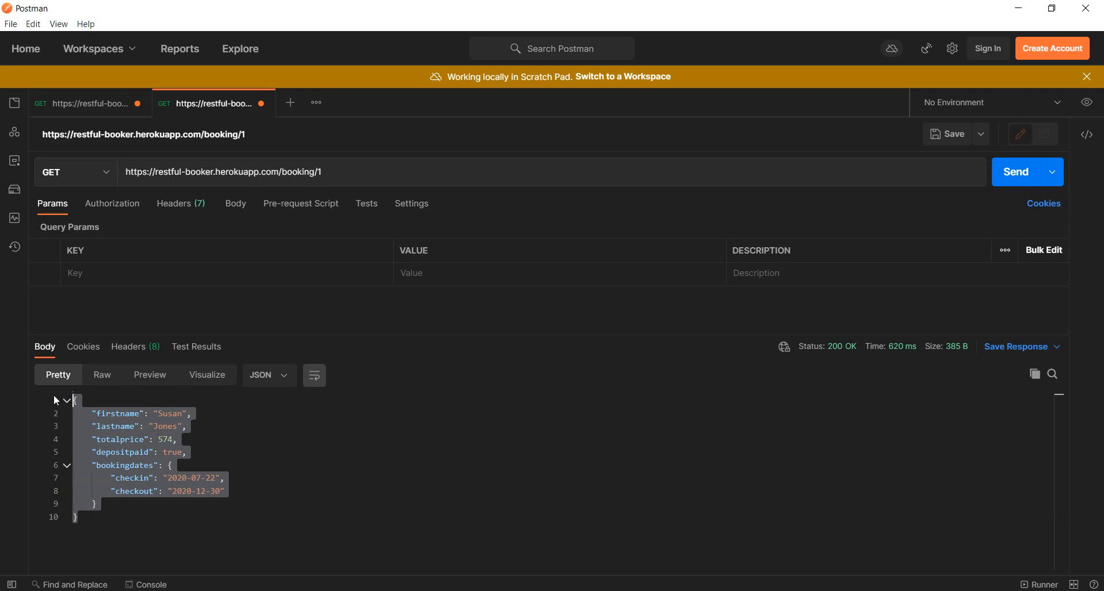
- Replace asString with toString in the booking response extraction on line 25
click(341, 465)
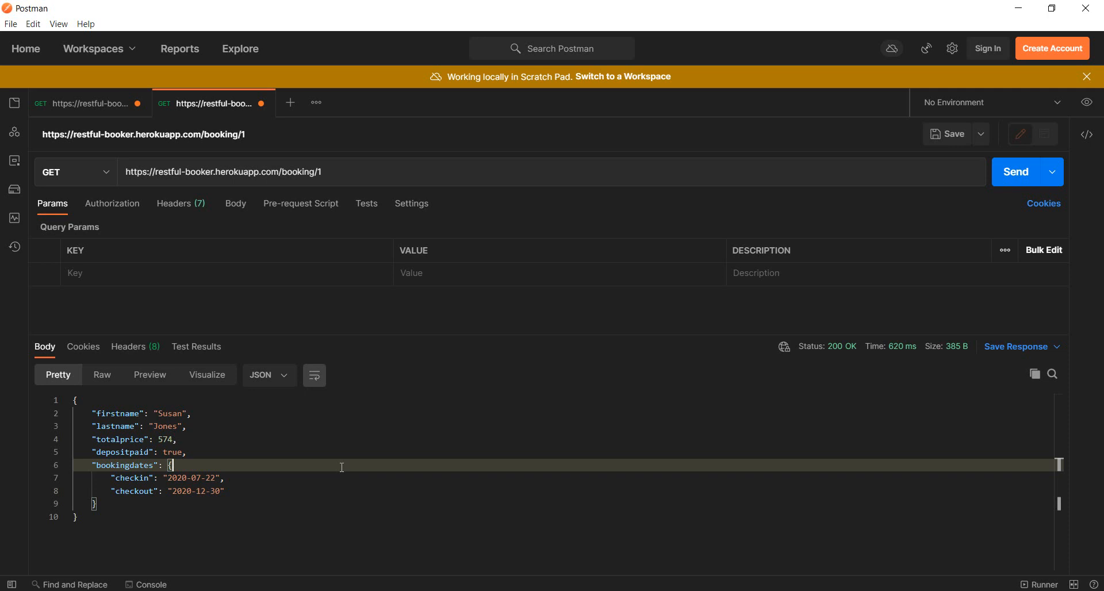
mouse_move(424, 543)
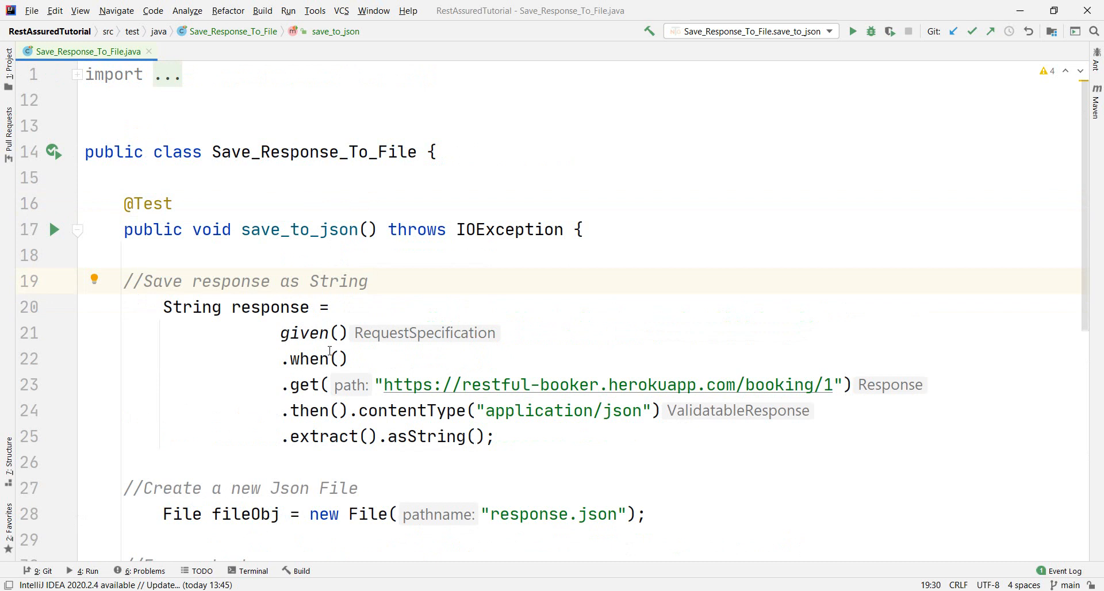
mouse_move(632, 286)
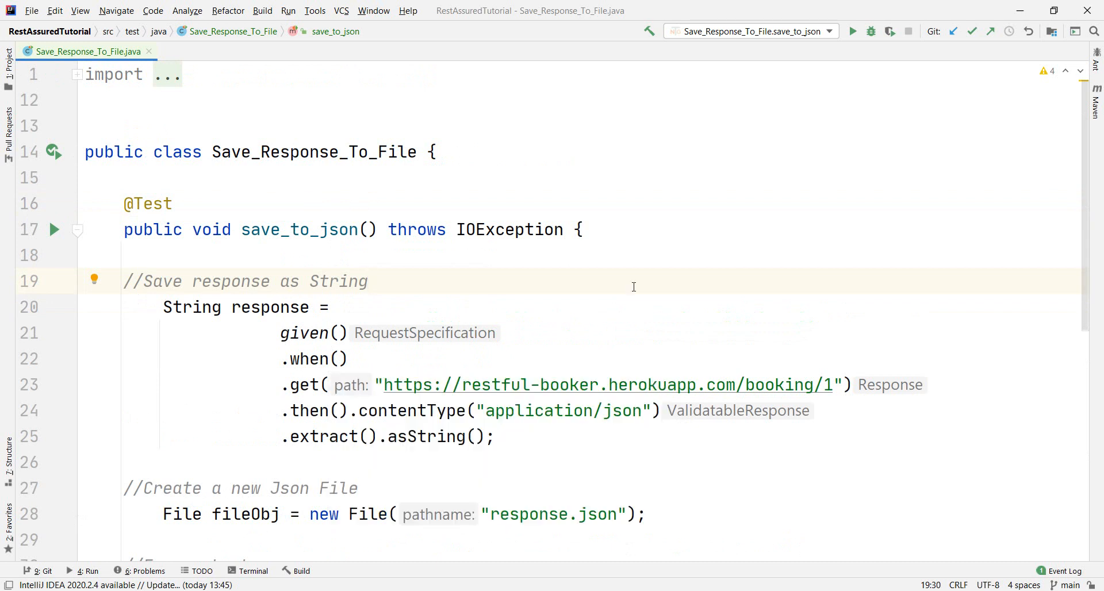
mouse_move(120, 273)
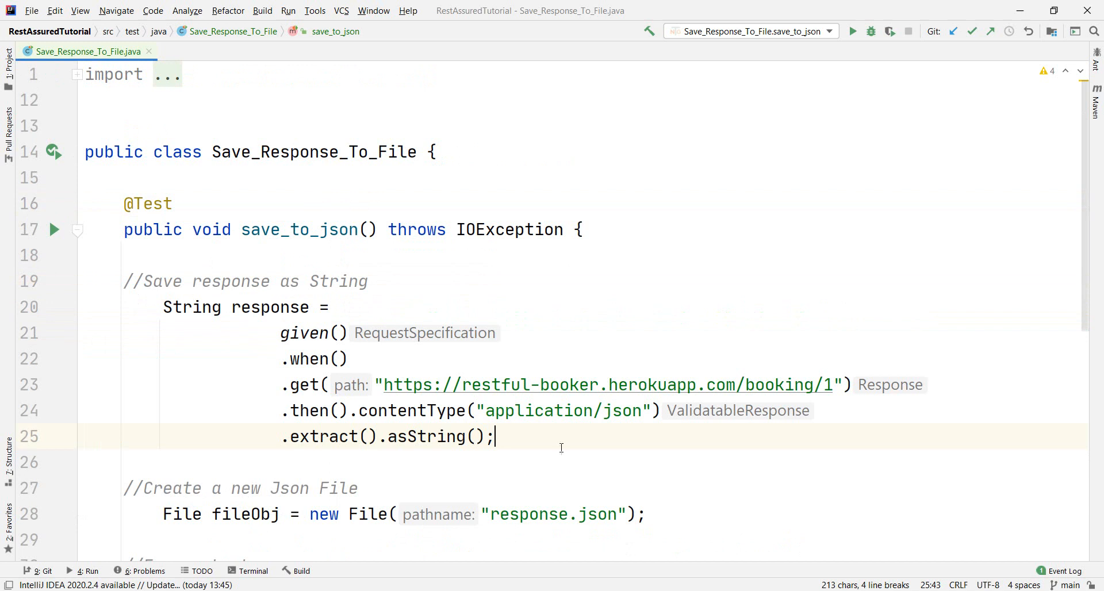
double_click(606, 384)
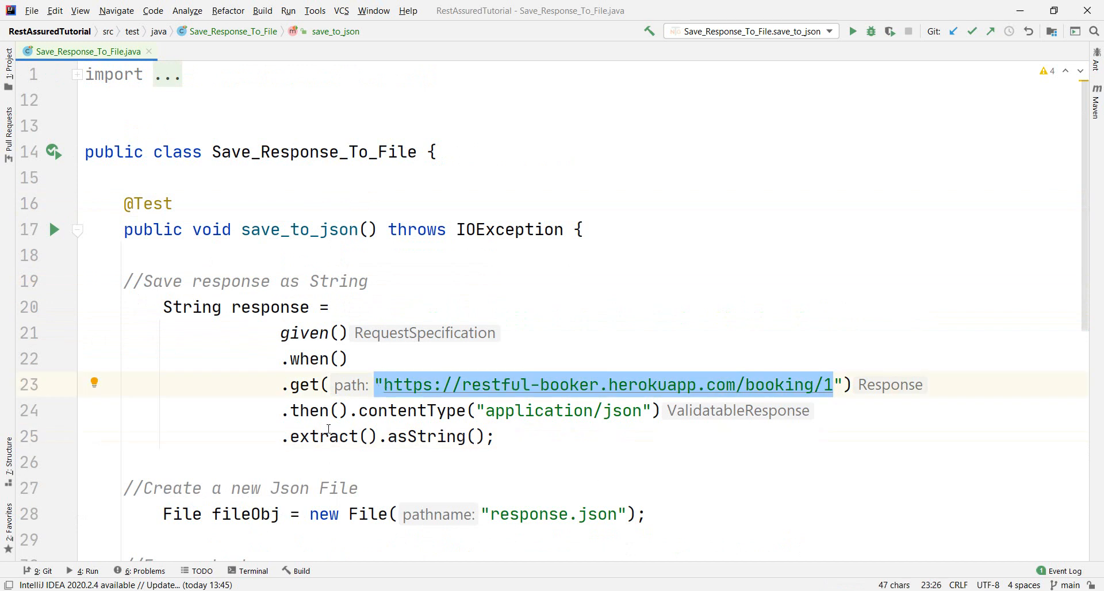
double_click(323, 437)
text(to)
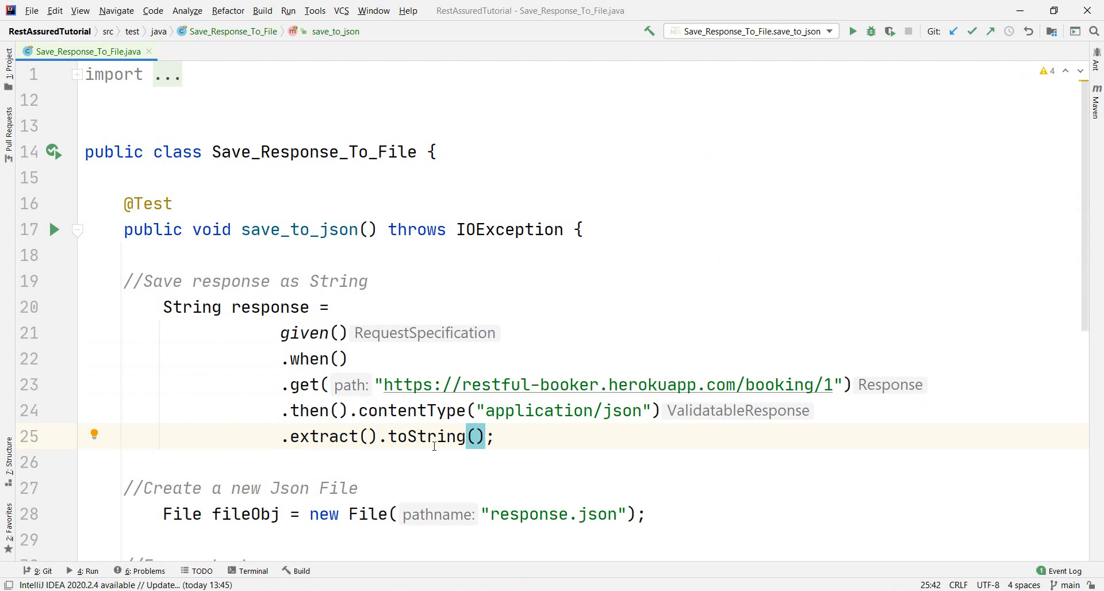
- Review the code that creates and writes response.json
scroll(down, 3)
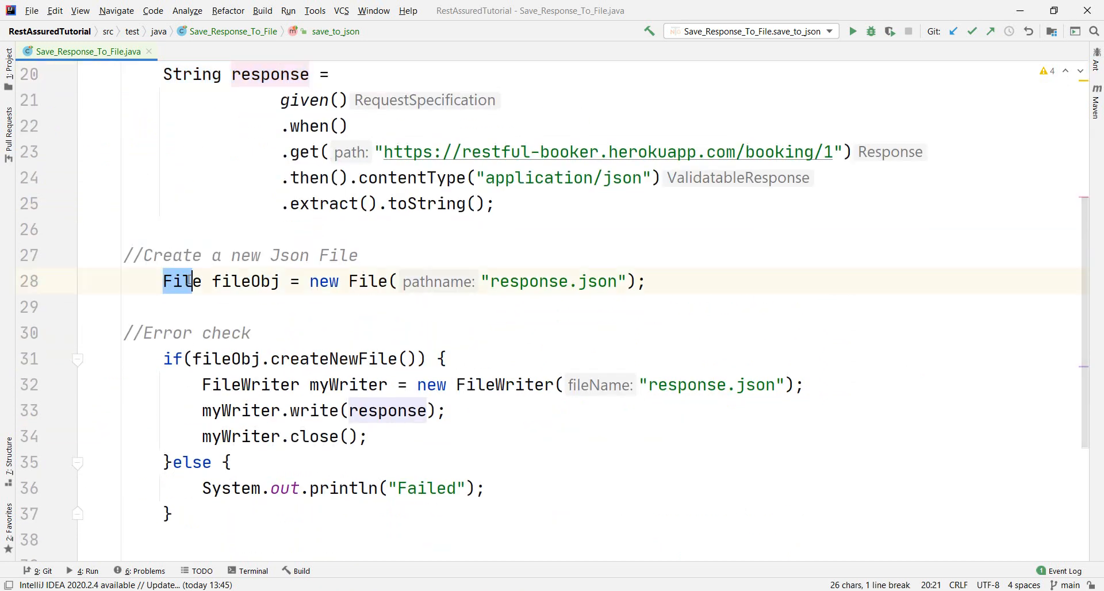
triple_click(387, 282)
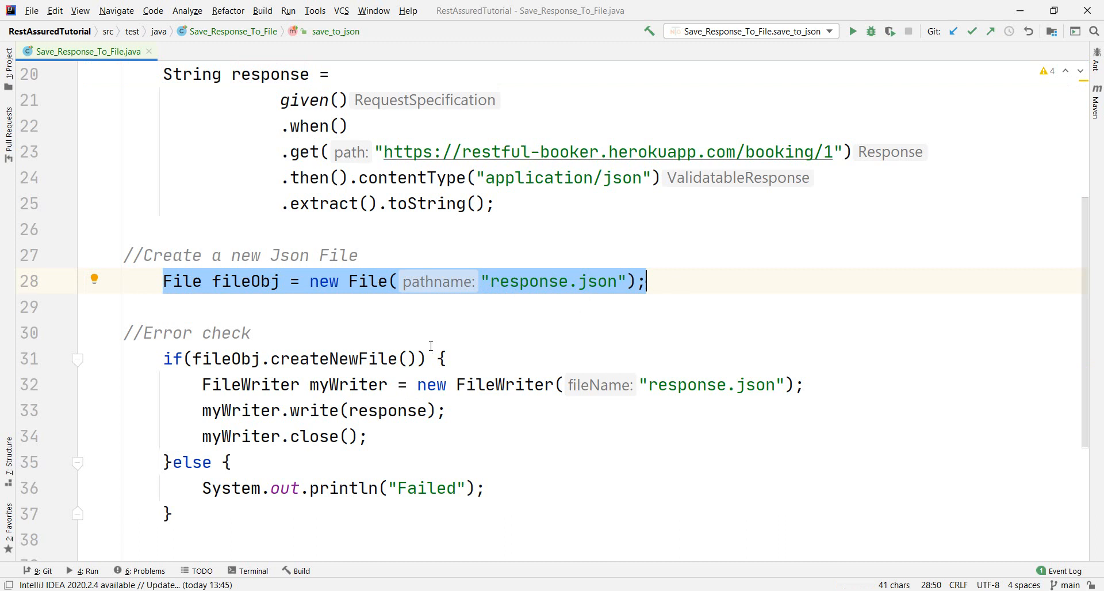
mouse_move(123, 331)
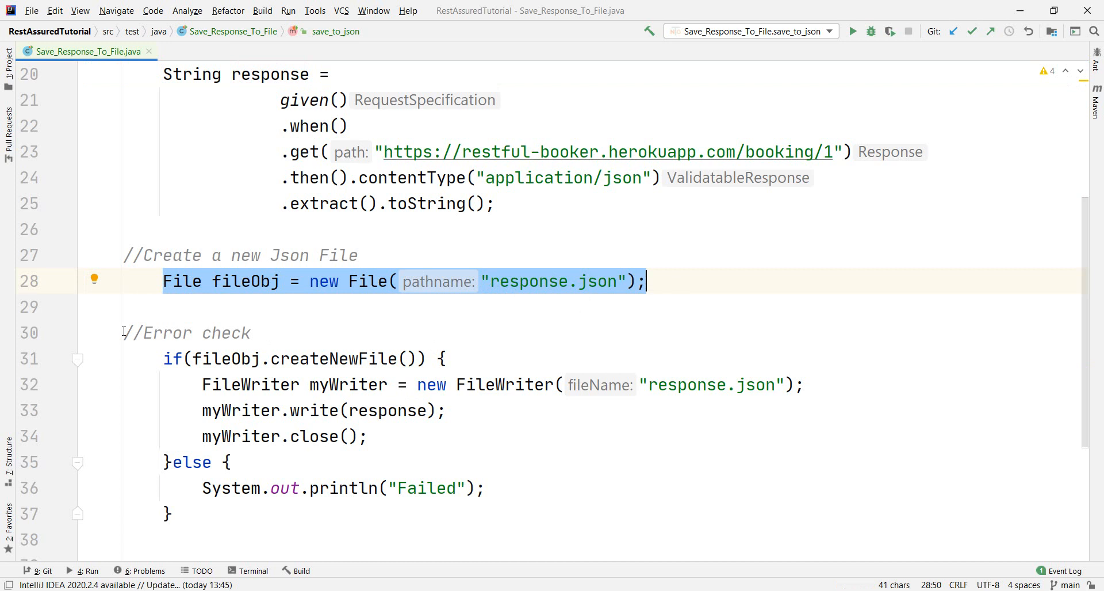
click(85, 540)
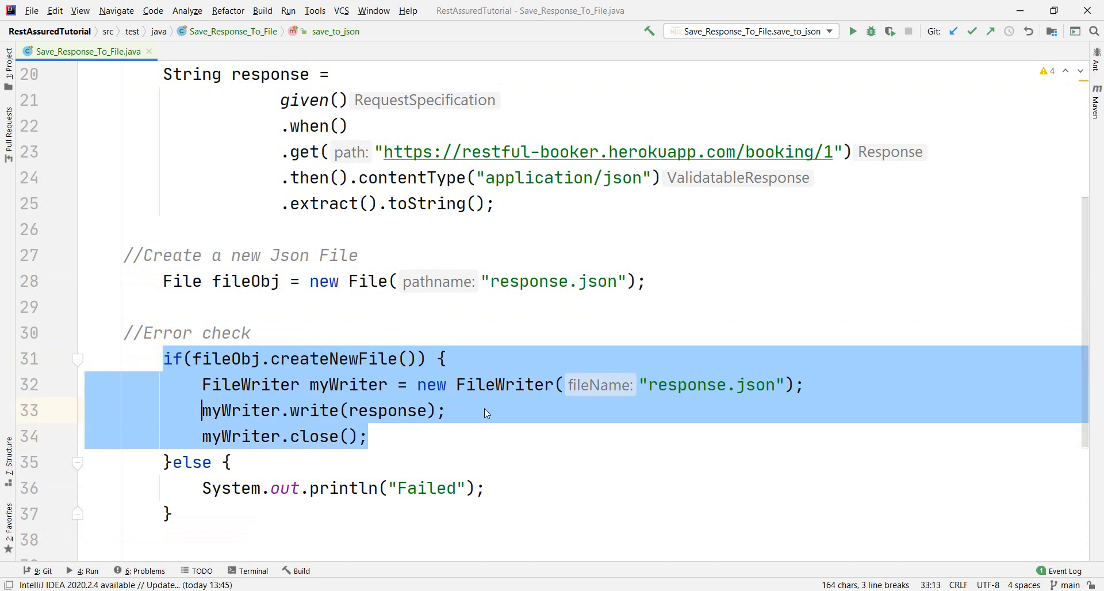
click(362, 436)
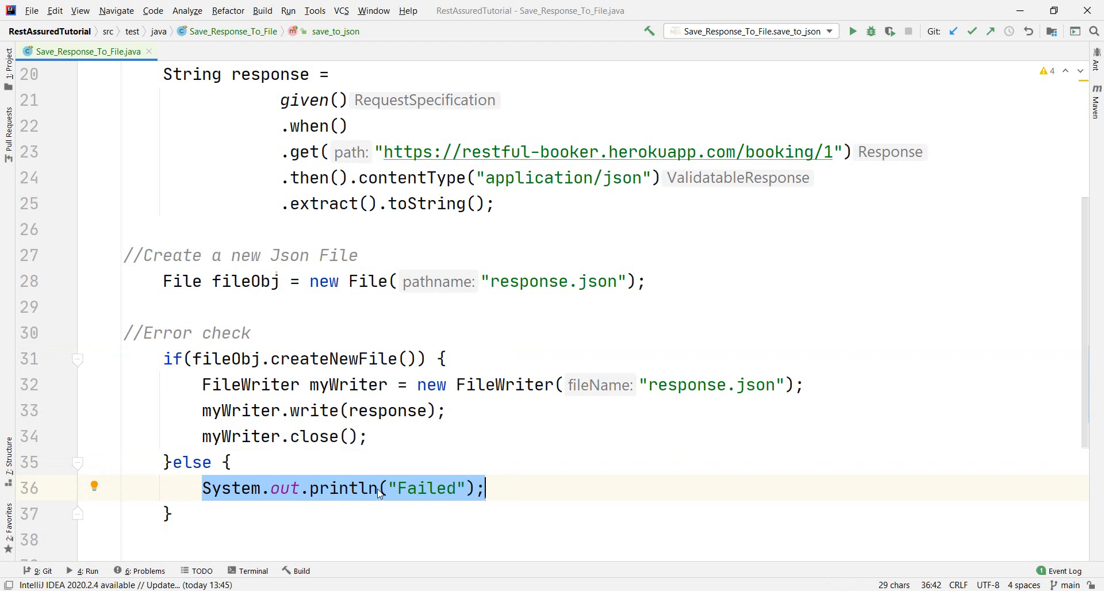
scroll(up, 3)
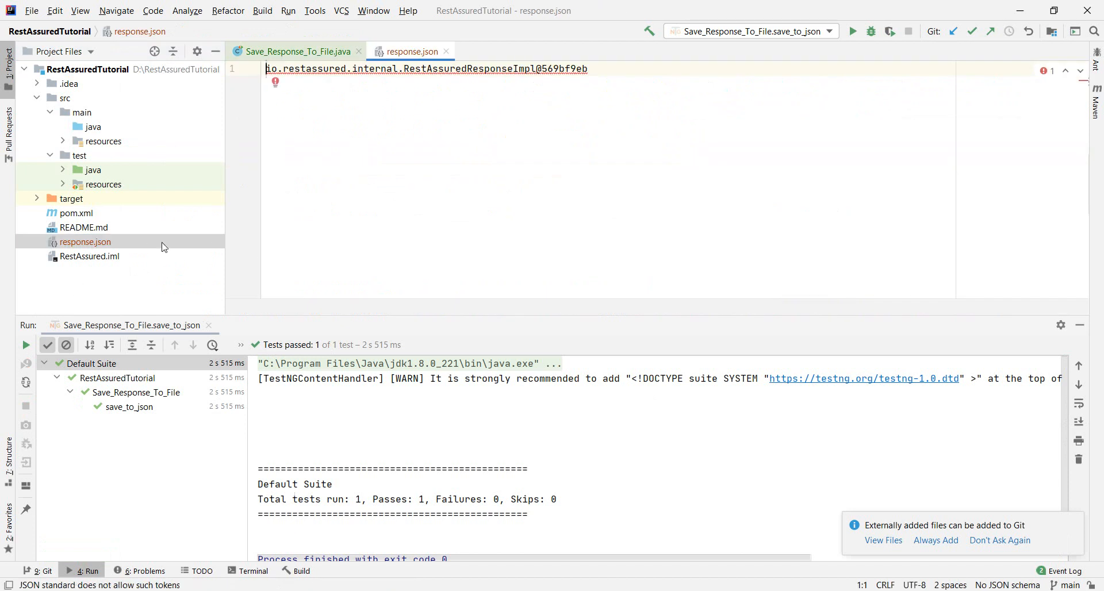
mouse_move(217, 247)
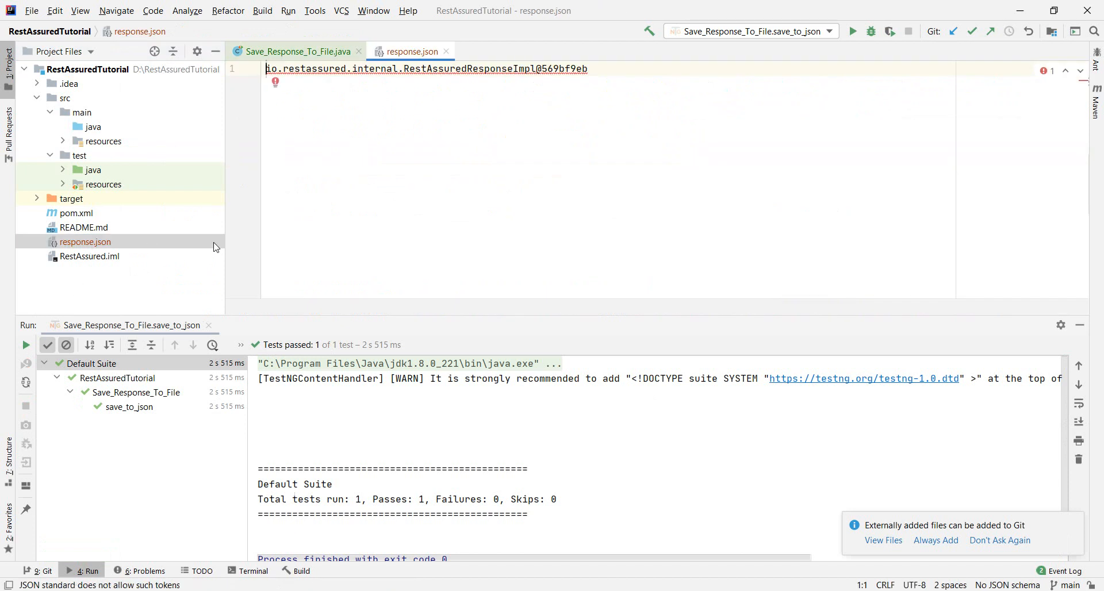
- Close the generated response.json, which holds only an object reference
click(516, 68)
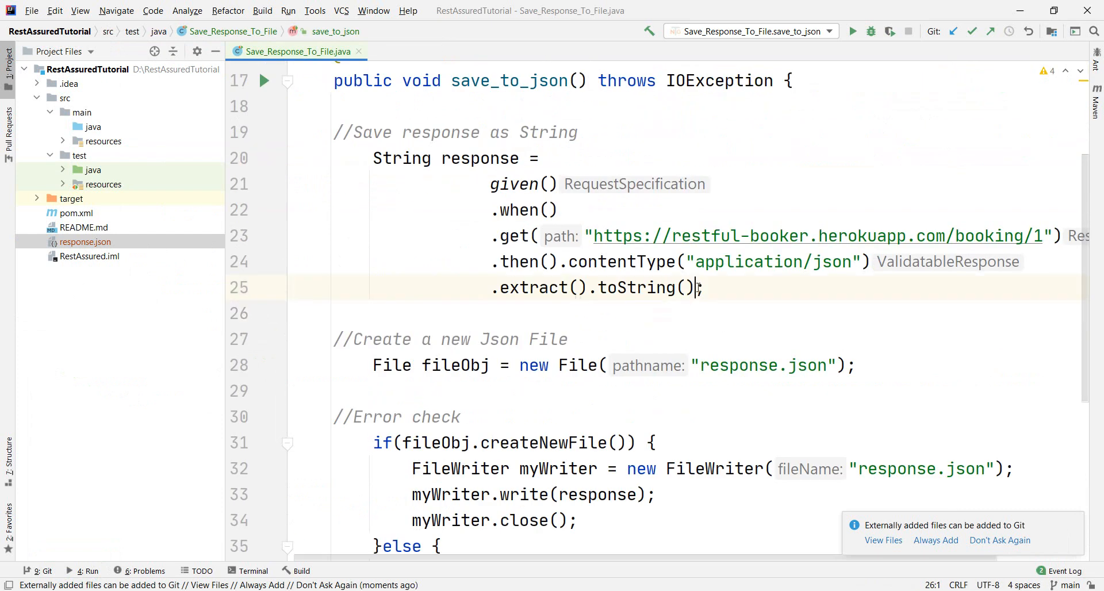
- Revert the response extraction on line 25 from toString back to asString
key(BackSpace)
text(as)
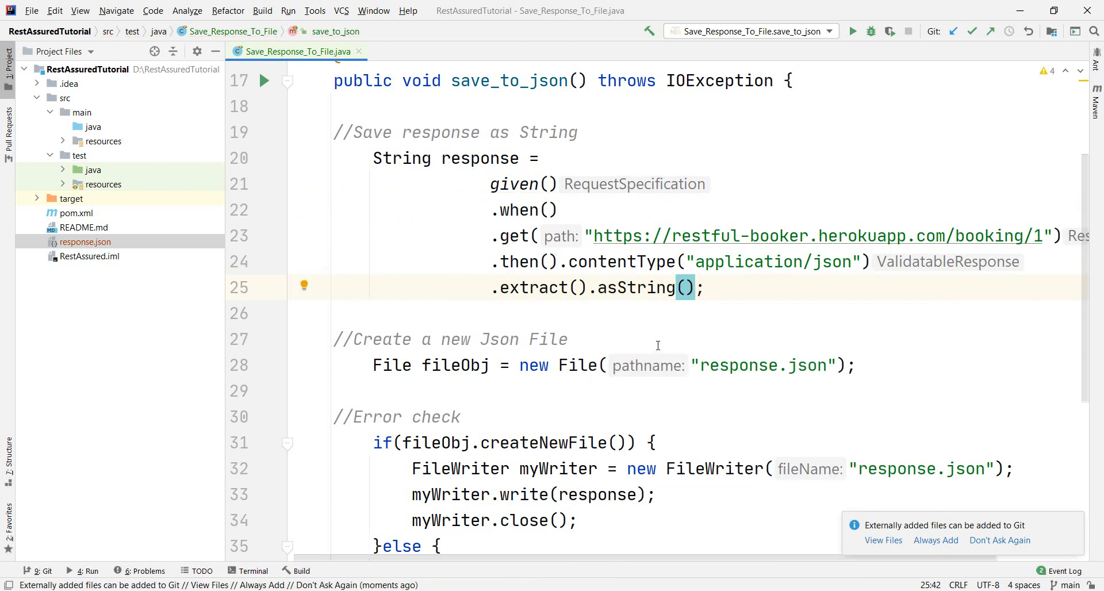
scroll(down, 3)
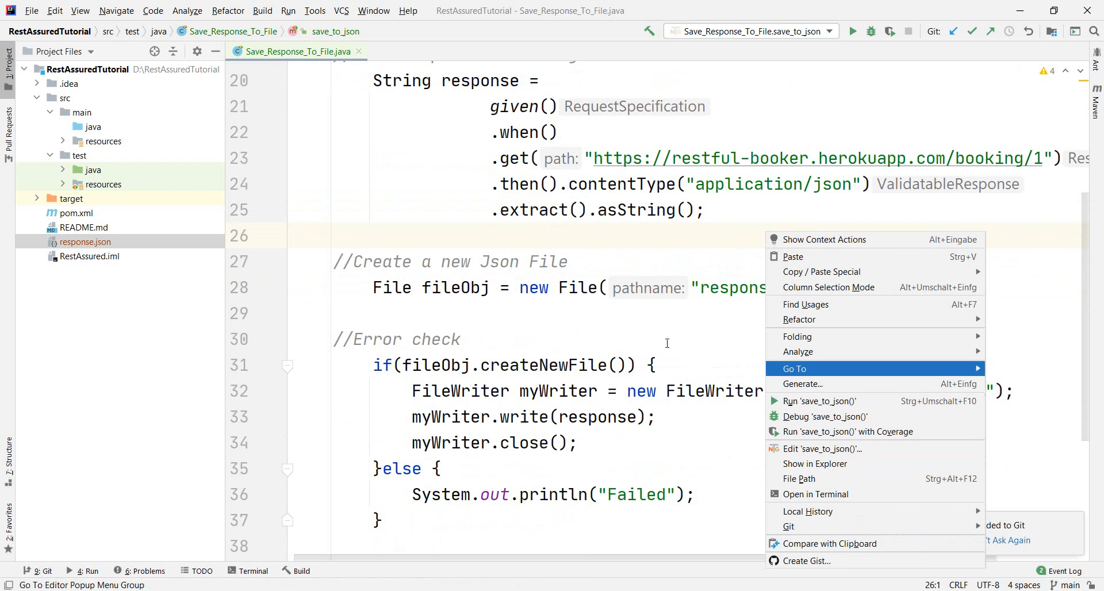
mouse_move(837, 400)
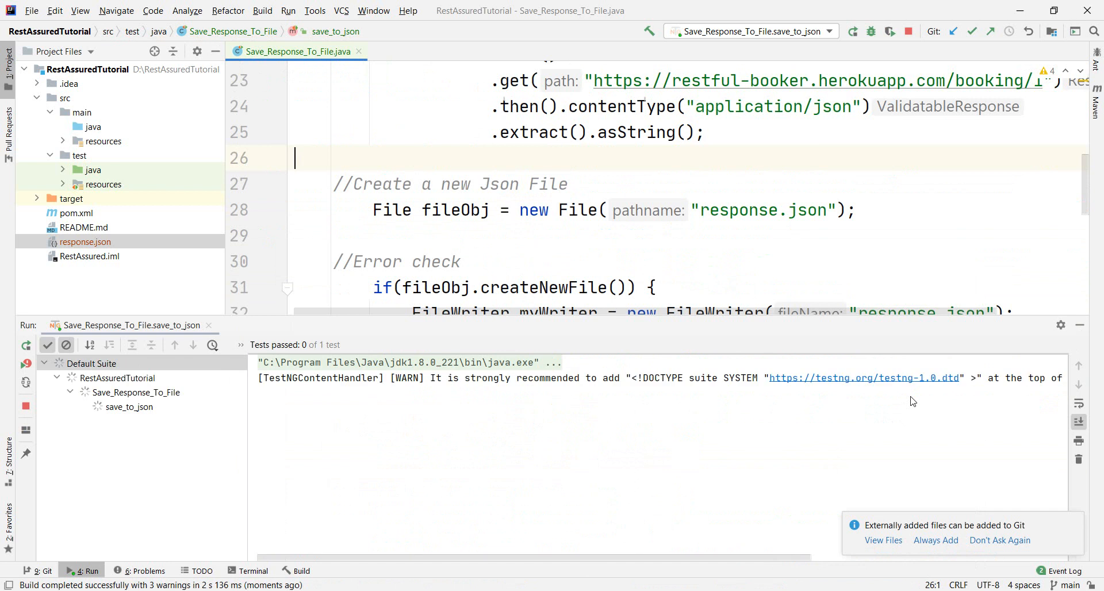
- Check the save_to_json output shows Failed and response.json still holds the object reference
click(853, 31)
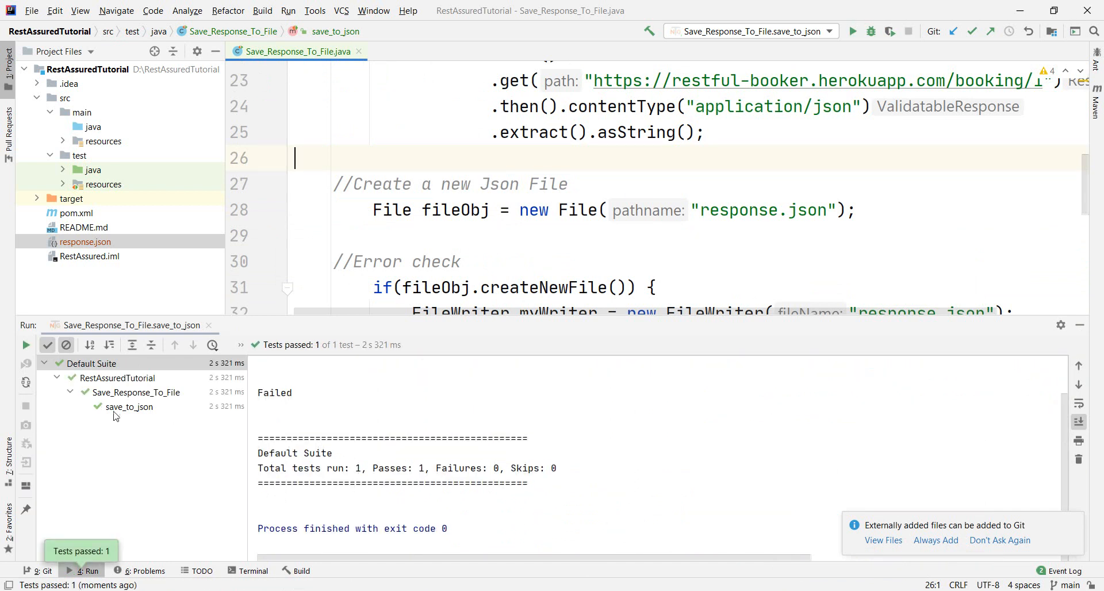
click(129, 406)
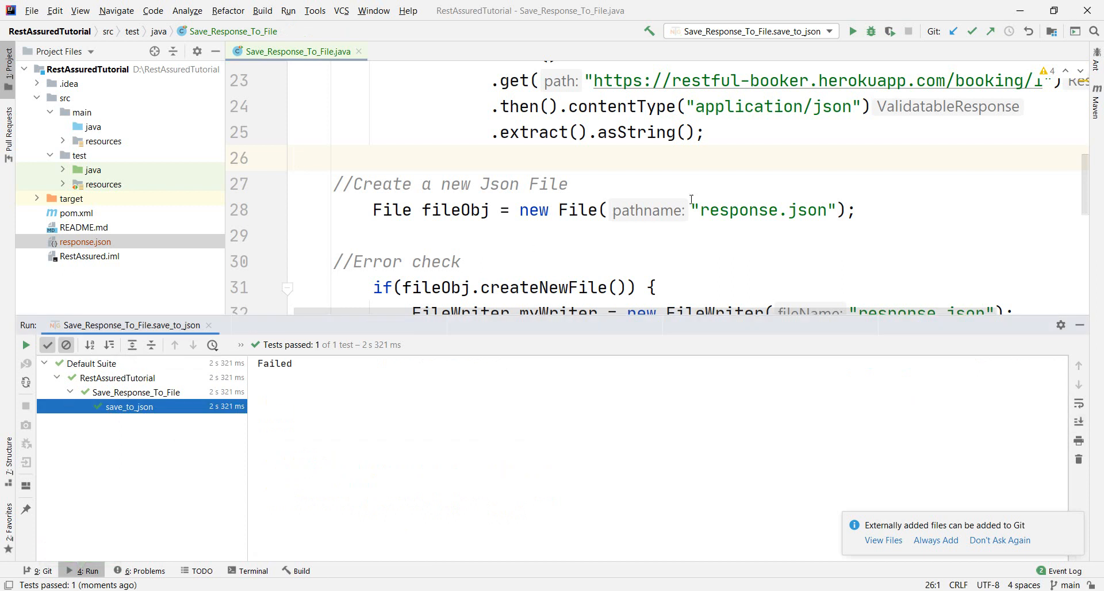
scroll(down, 3)
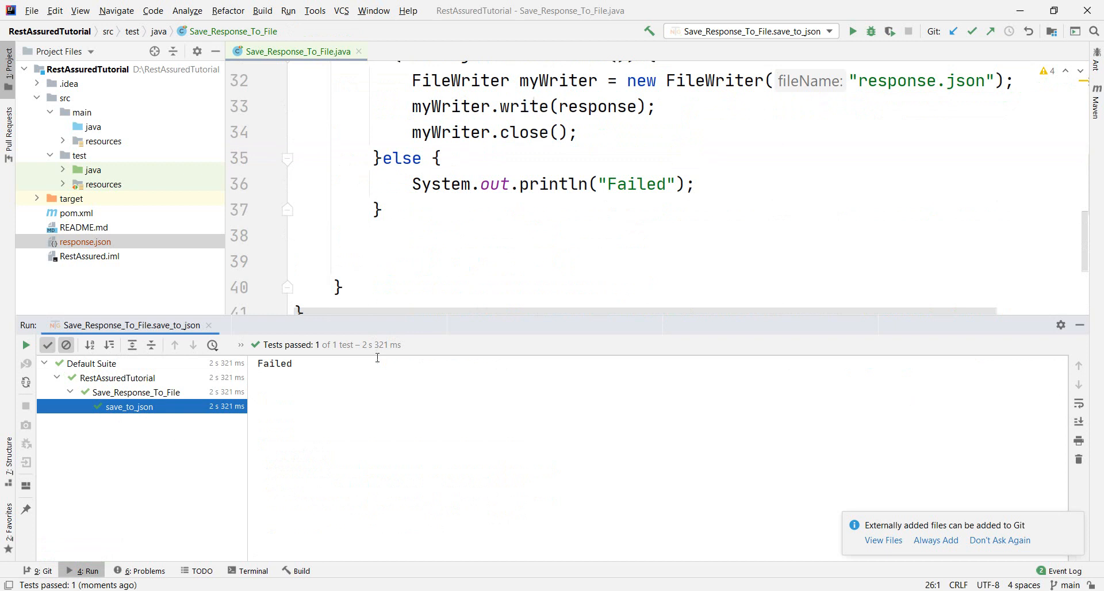
click(129, 406)
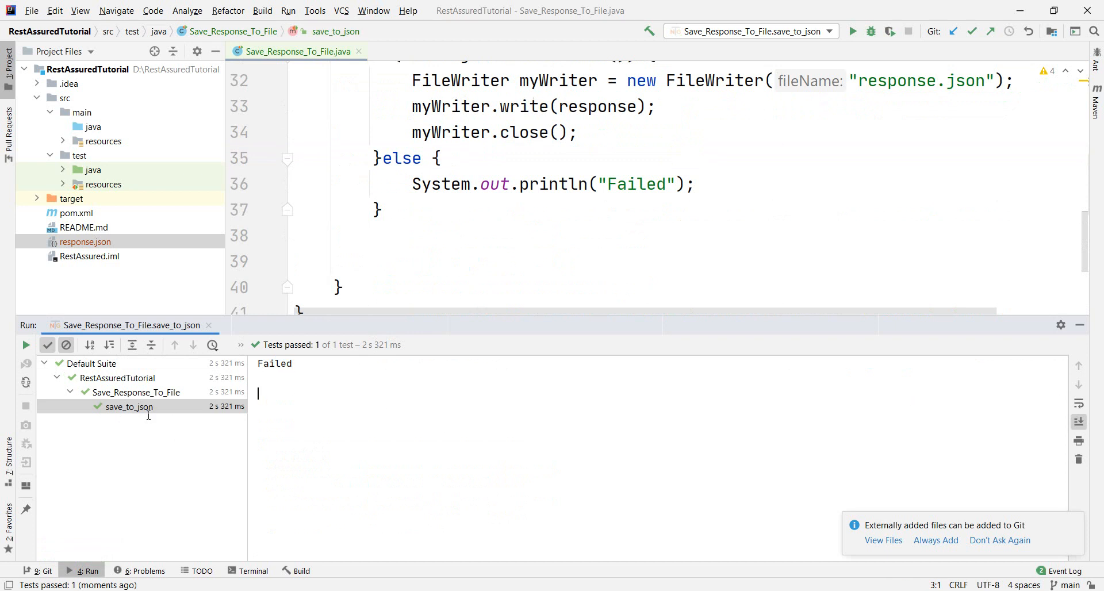
scroll(up, 3)
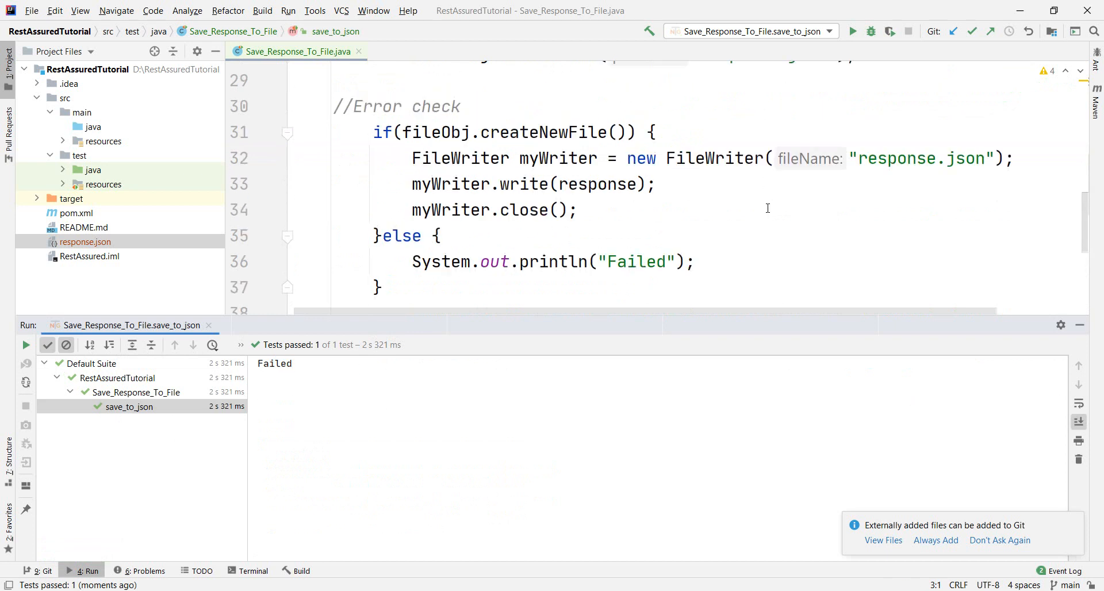
mouse_move(126, 242)
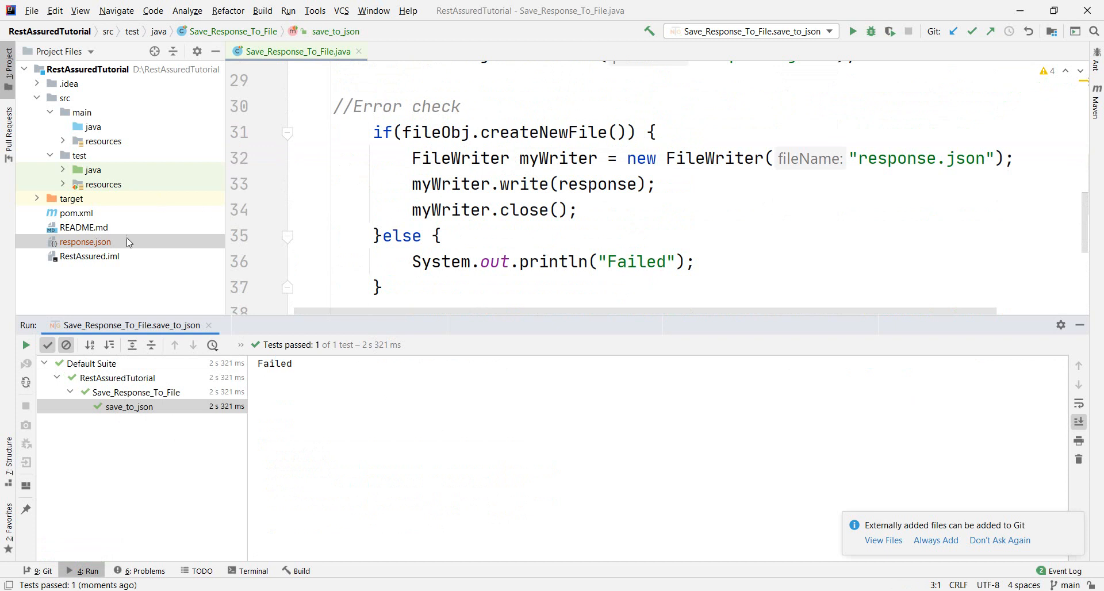
click(85, 241)
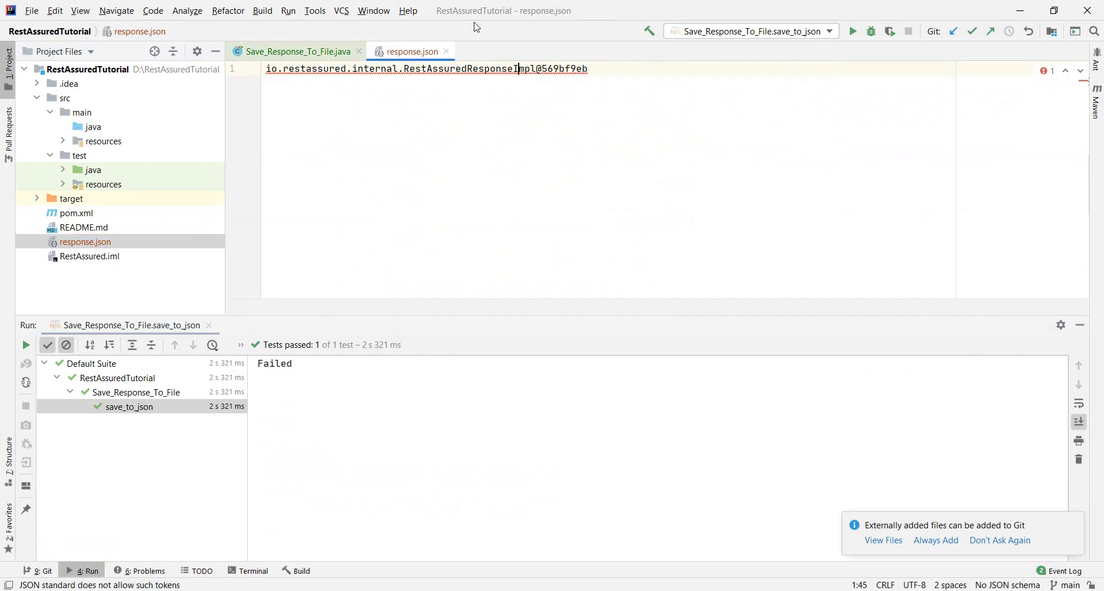
click(292, 51)
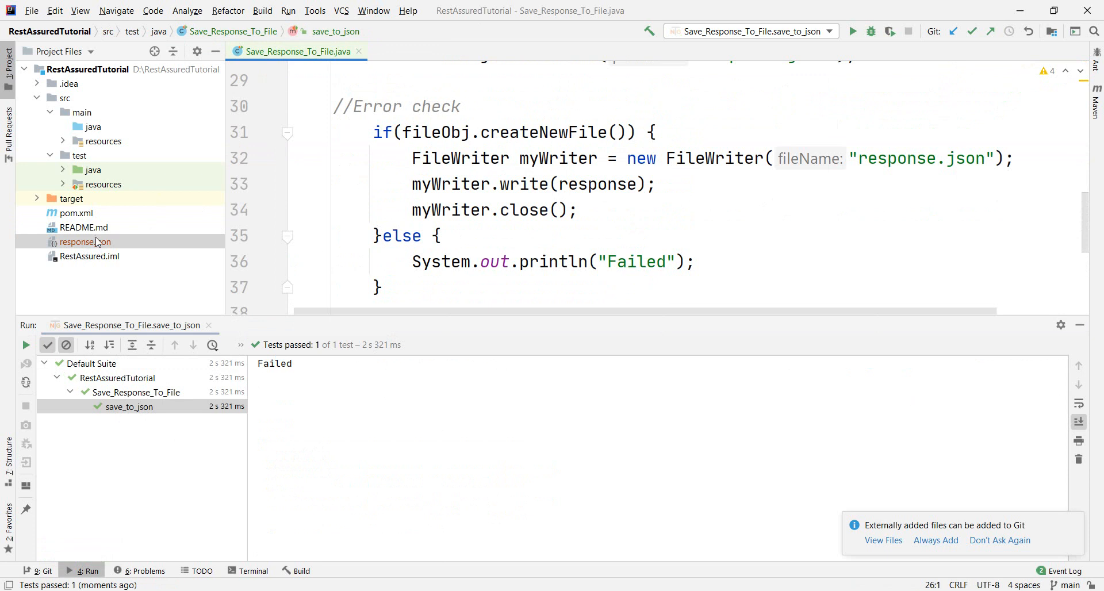
- Delete the old response.json, confirm with OK, and rerun save_to_json
key(Delete)
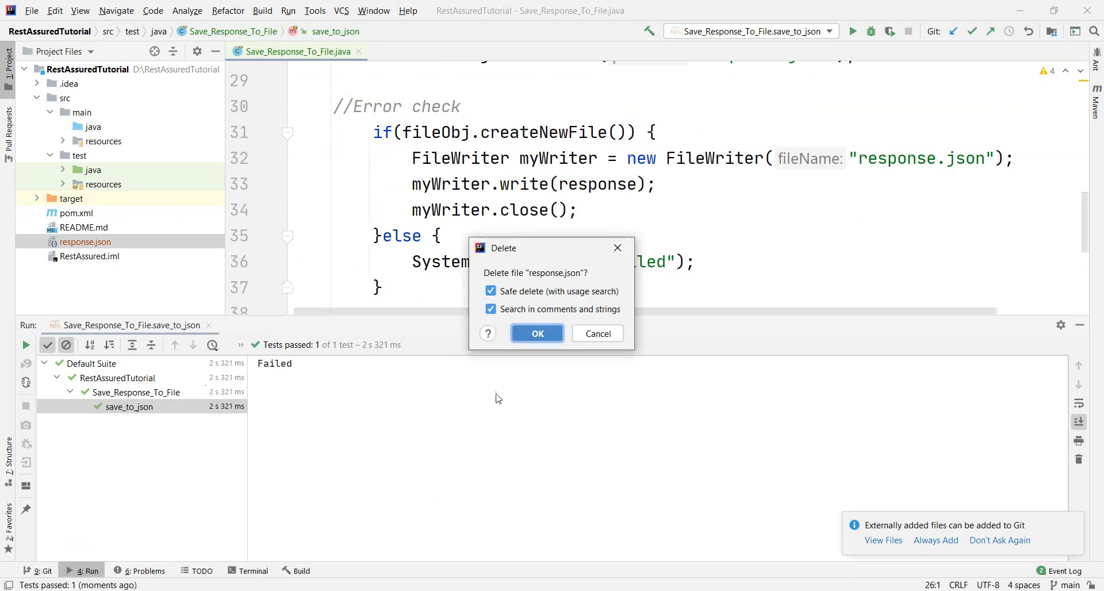
click(536, 333)
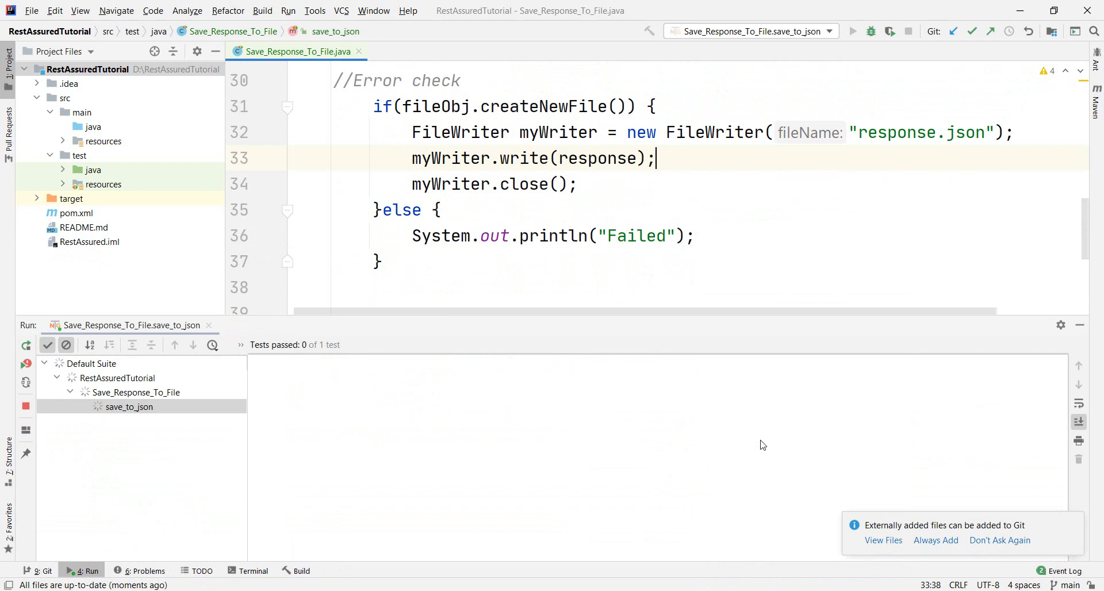
click(852, 31)
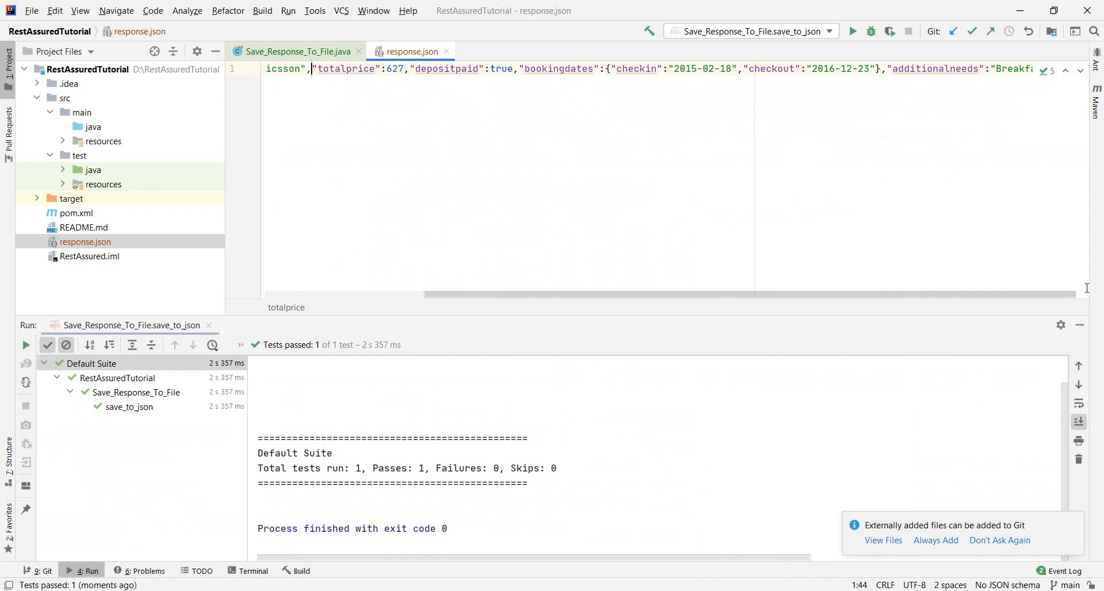
- Scroll through Save_Response_To_File.java to view the full save_to_json method
scroll(left, 3)
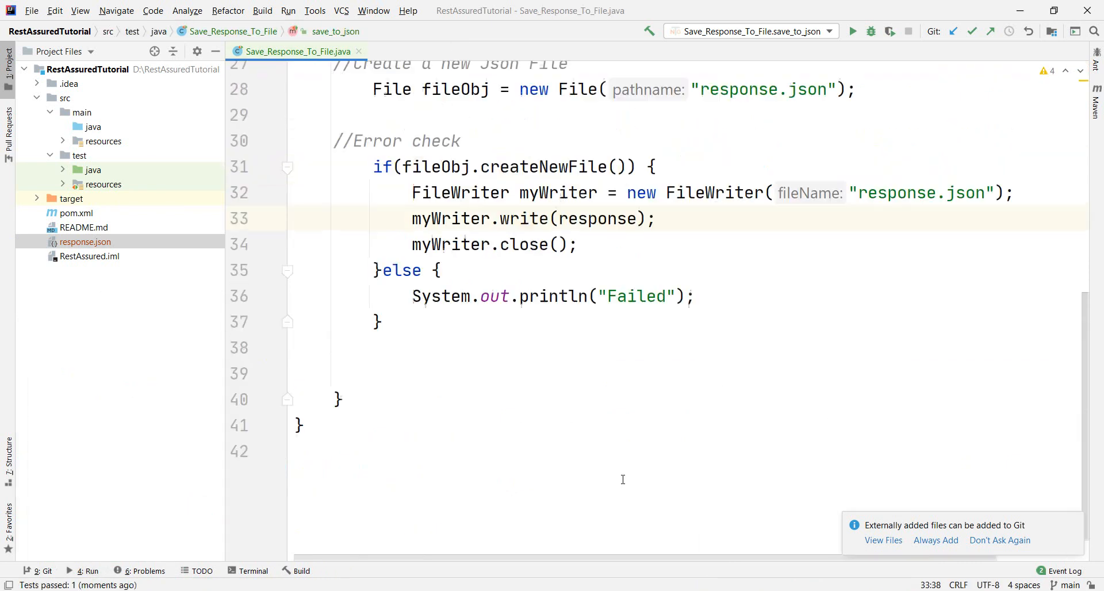
scroll(up, 3)
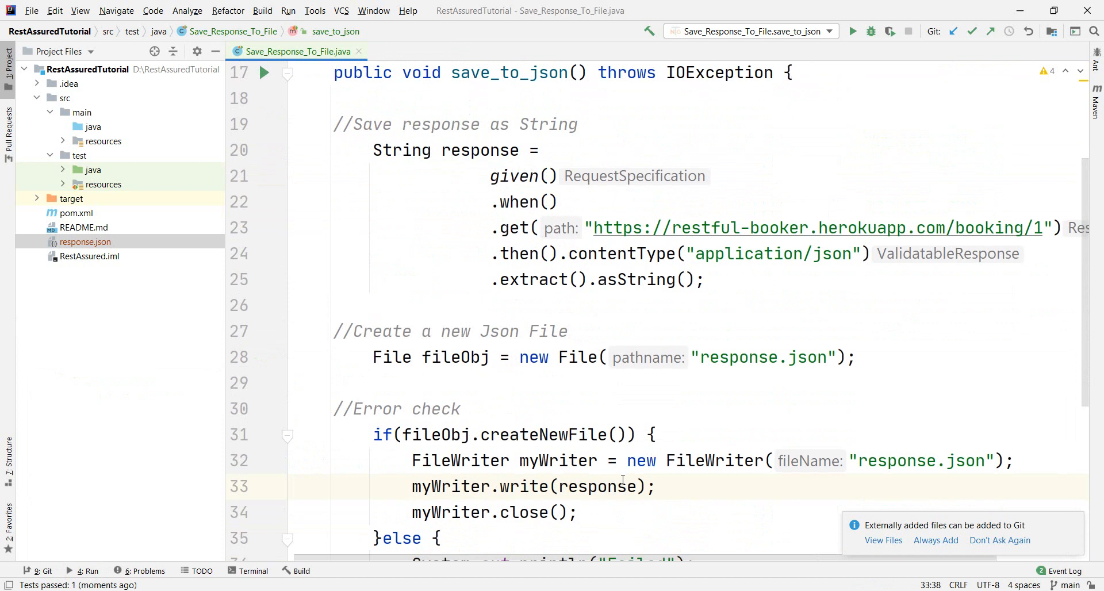
scroll(down, 3)
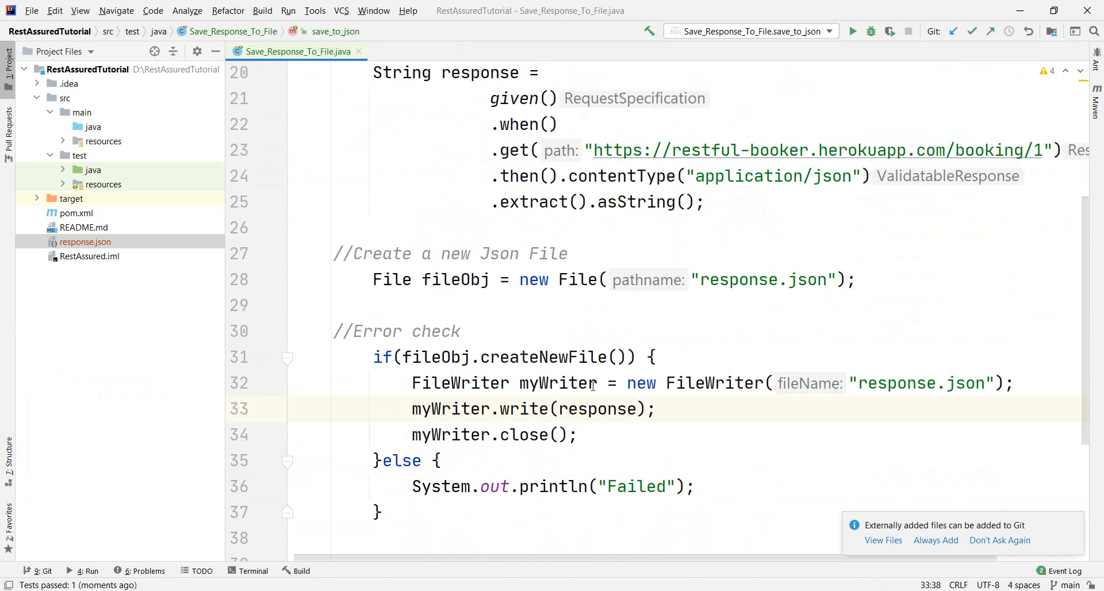